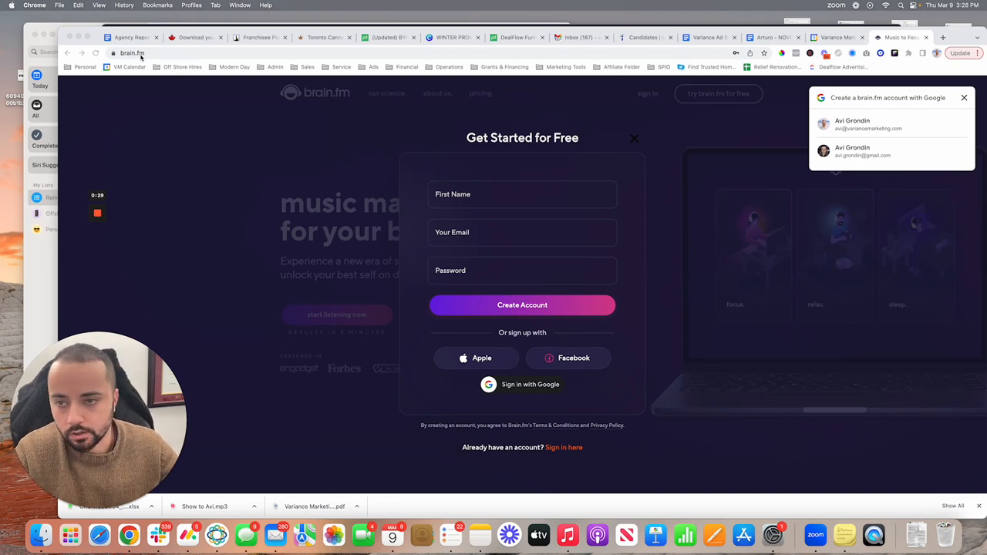
mouse_move(484, 120)
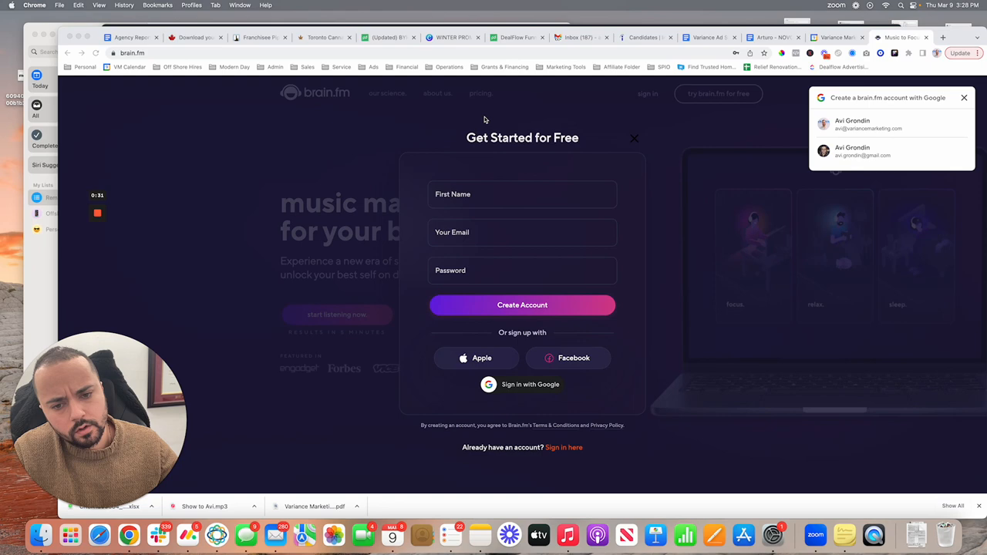
mouse_move(634, 140)
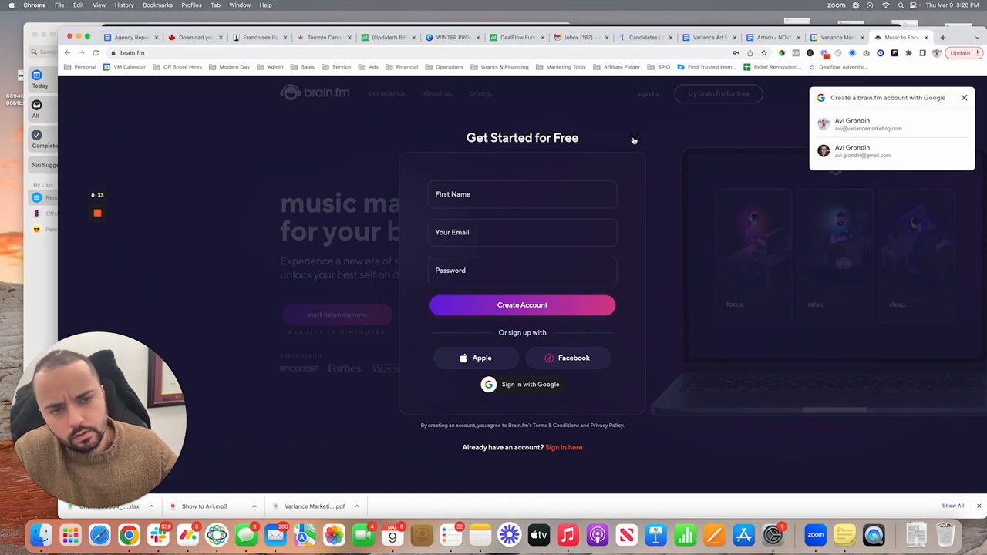
mouse_move(548, 361)
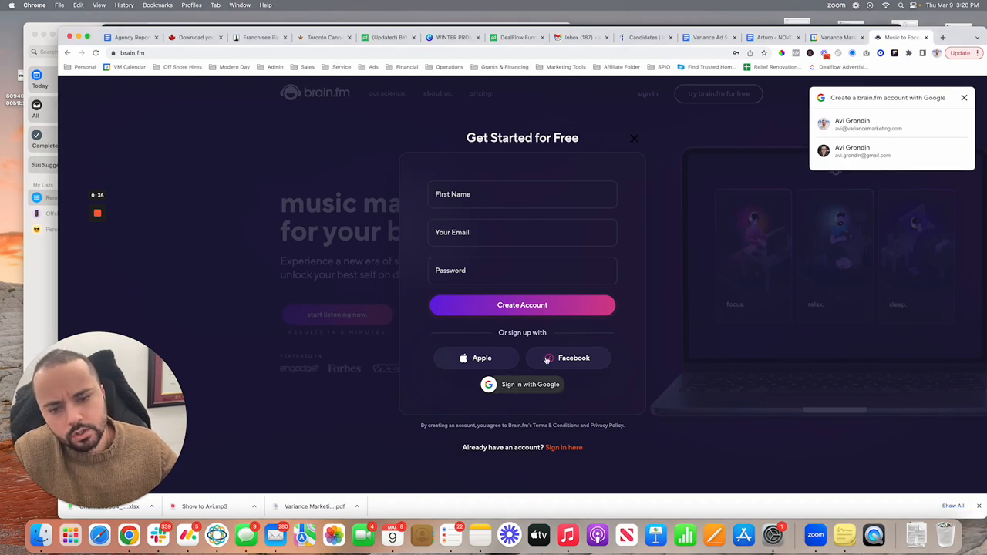
mouse_move(532, 184)
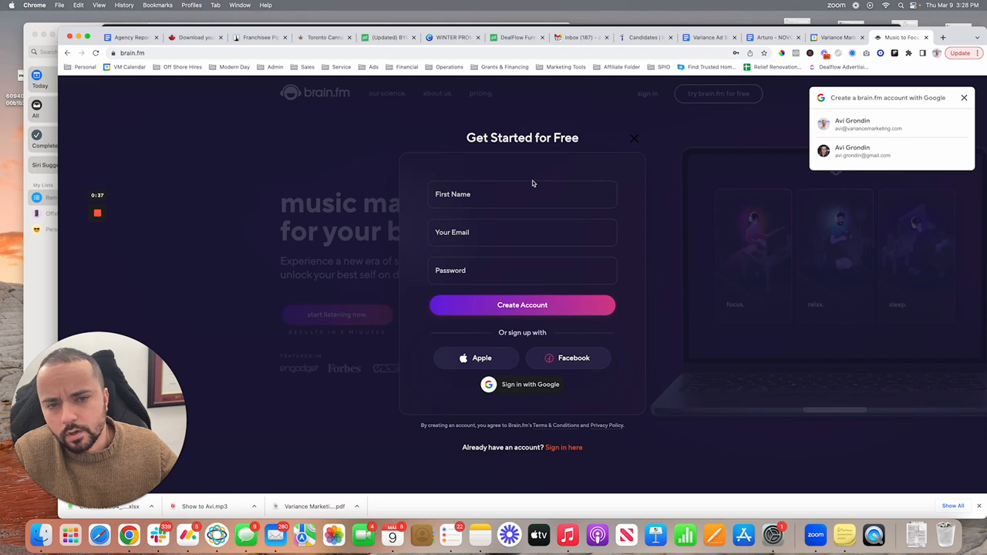
mouse_move(640, 141)
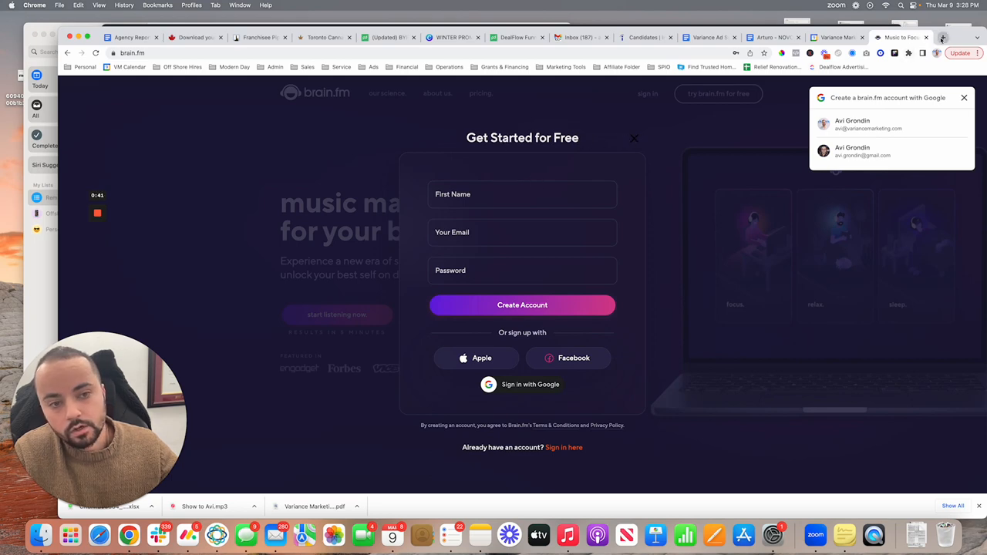
Reach the 10 Minute Mail page from a new-tab search to get a disposable address
left_click(942, 37)
type("10minuteemail")
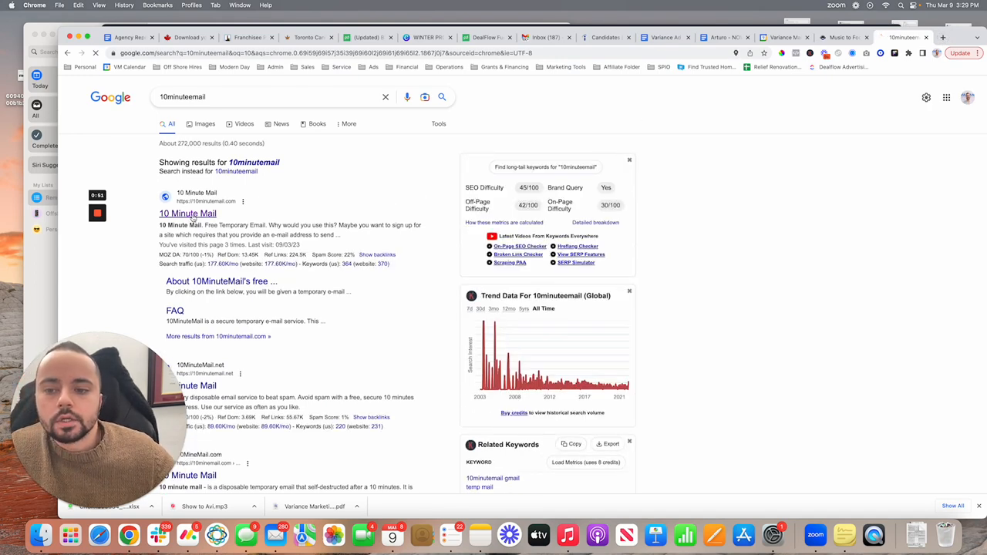
left_click(188, 212)
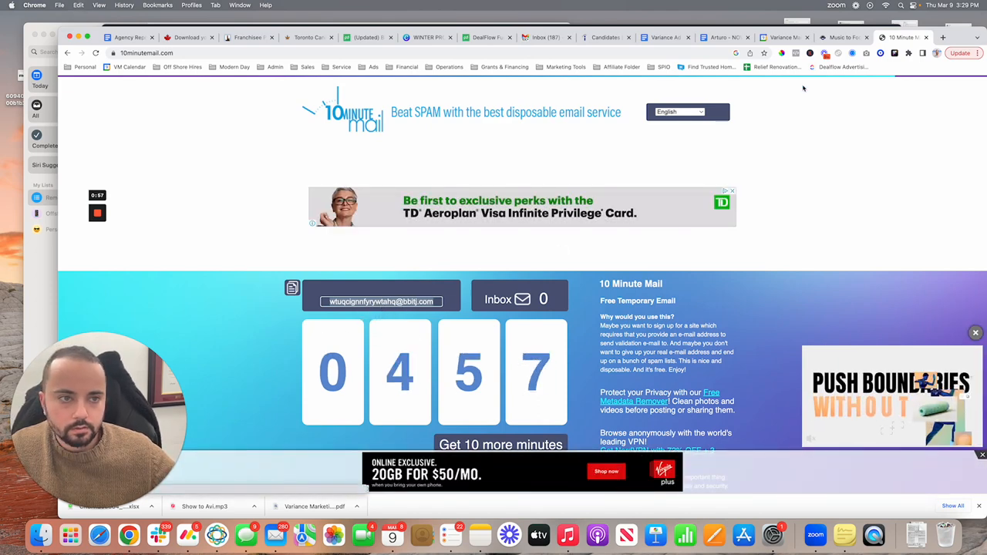
Create the Brain.fm account with a saved name, the disposable email and a password
left_click(845, 37)
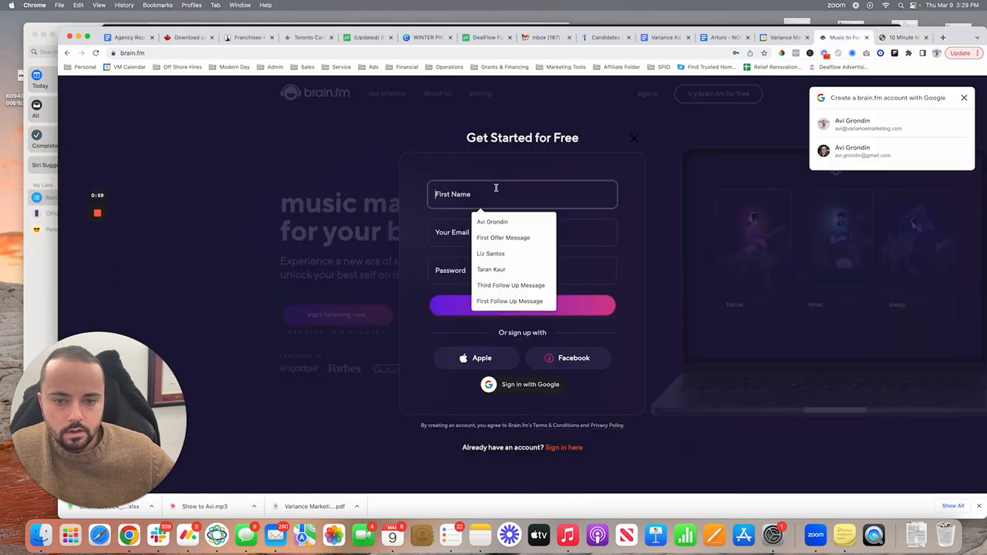
left_click(492, 222)
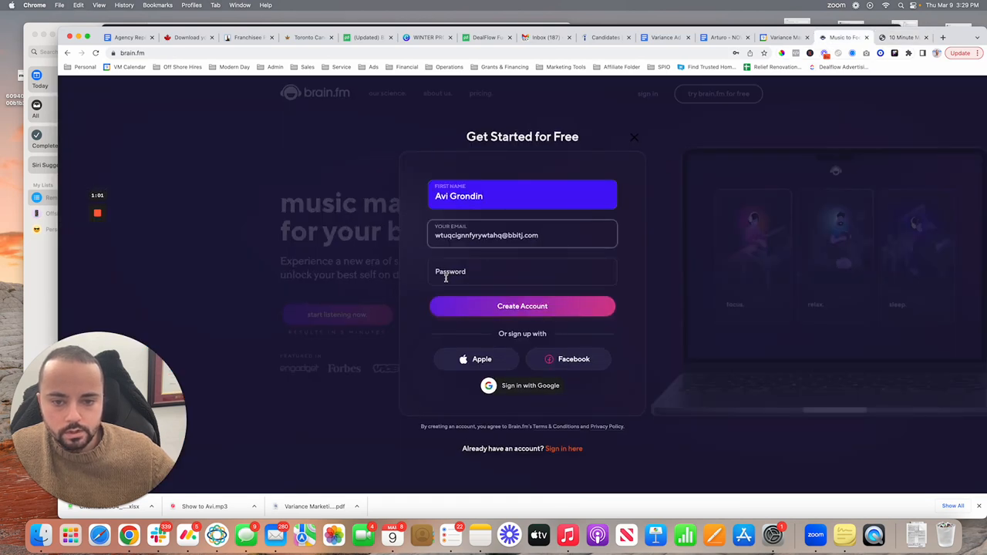
left_click(521, 271)
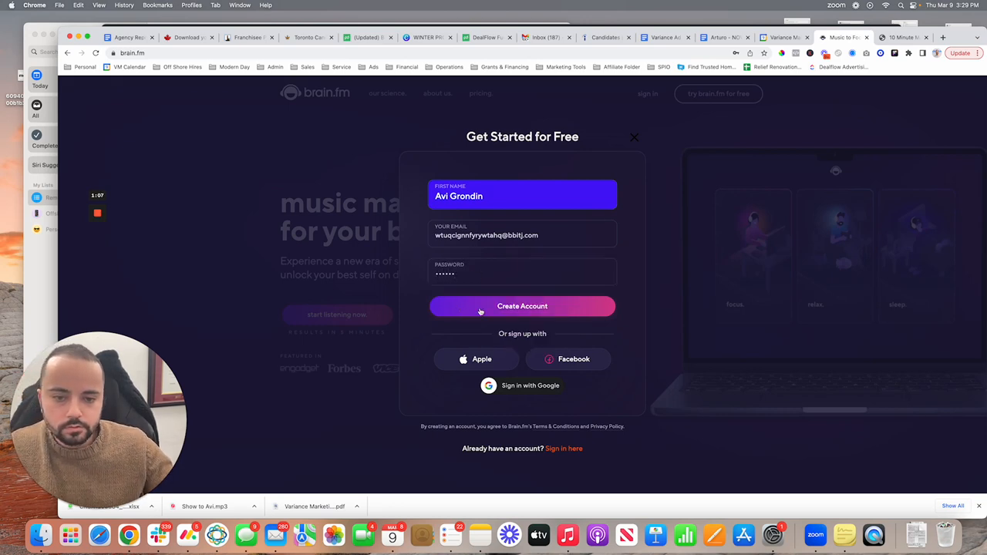
left_click(521, 305)
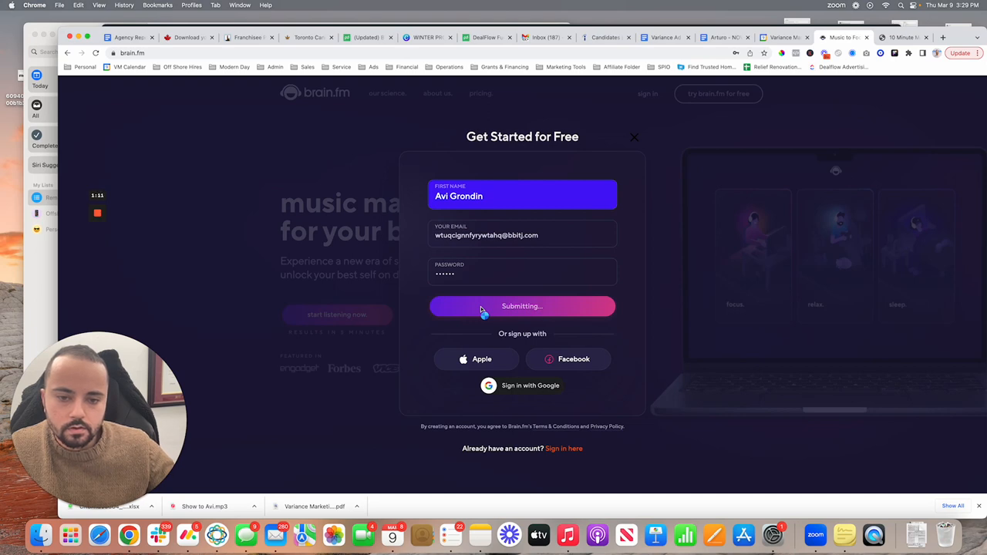
Skip the welcome intro to land on the deep work focus player with its trial notice
left_click(522, 305)
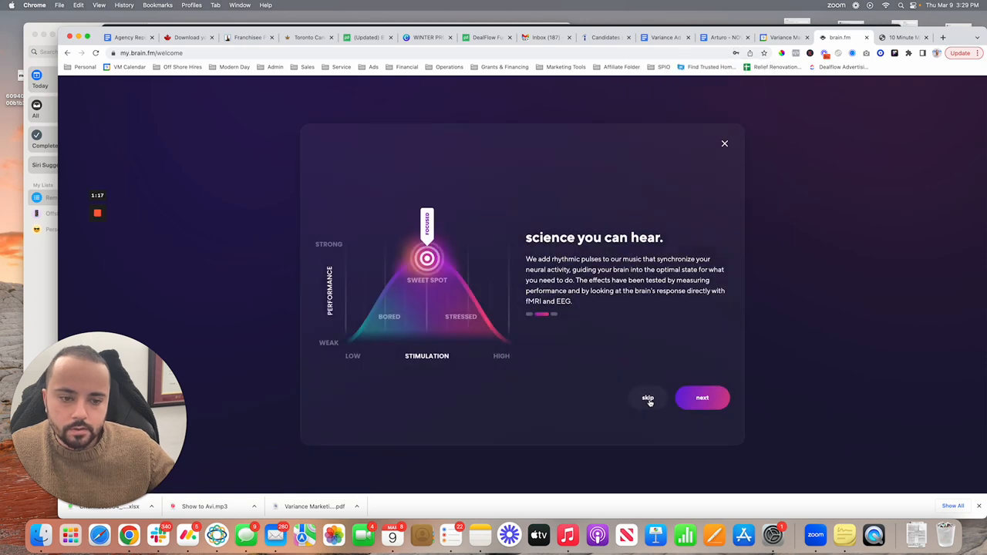
left_click(648, 398)
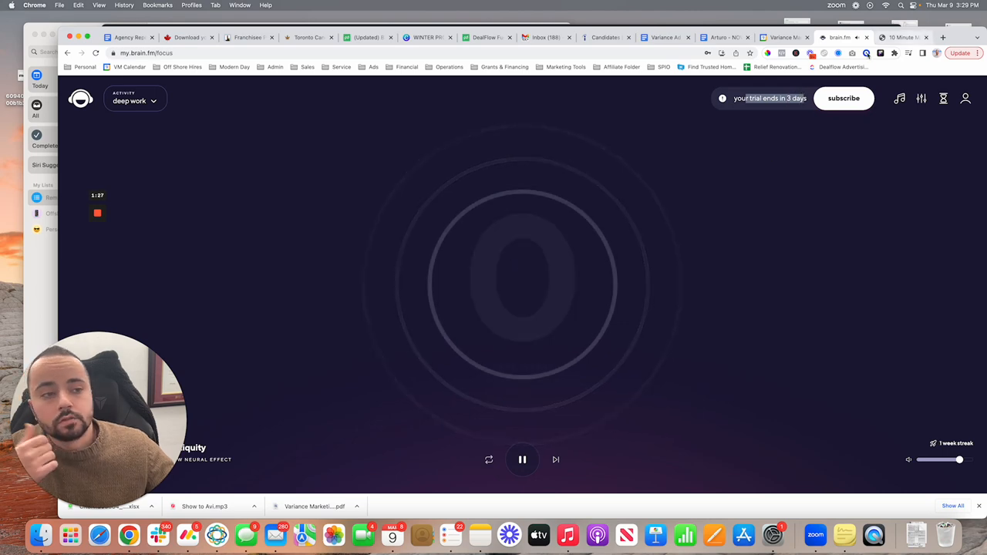
Glance at the disposable inbox, then toggle the deep work session at 0:11 of increasing focus
left_click(898, 37)
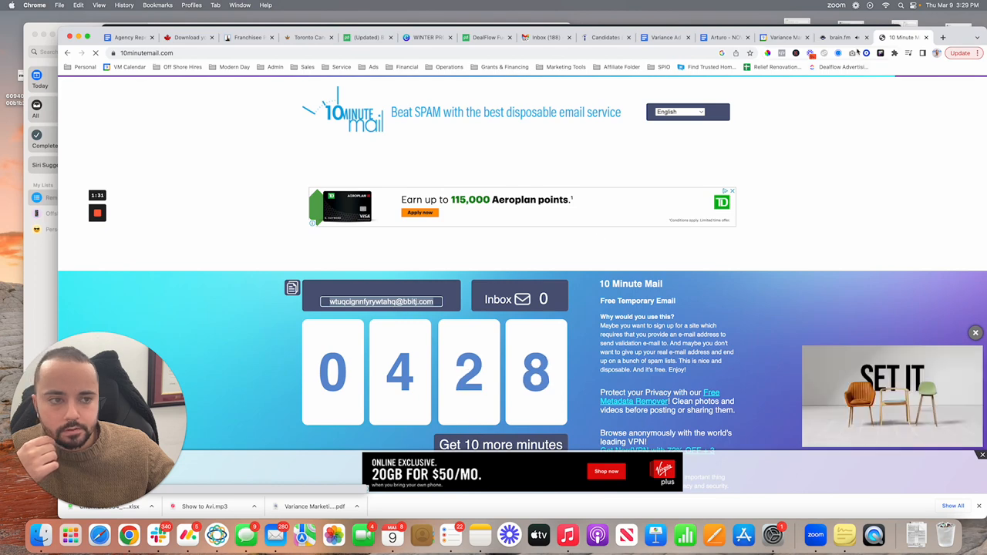
left_click(840, 37)
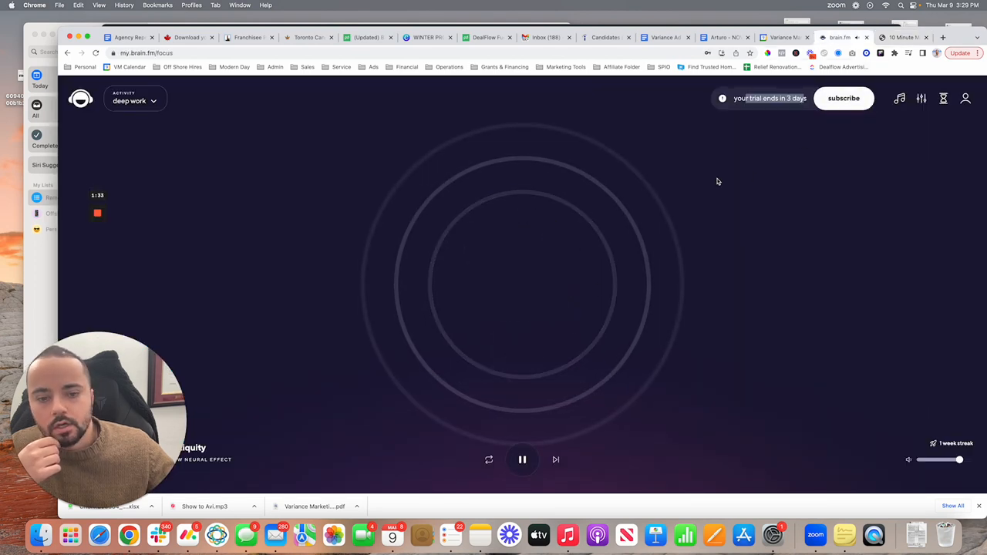
left_click(521, 459)
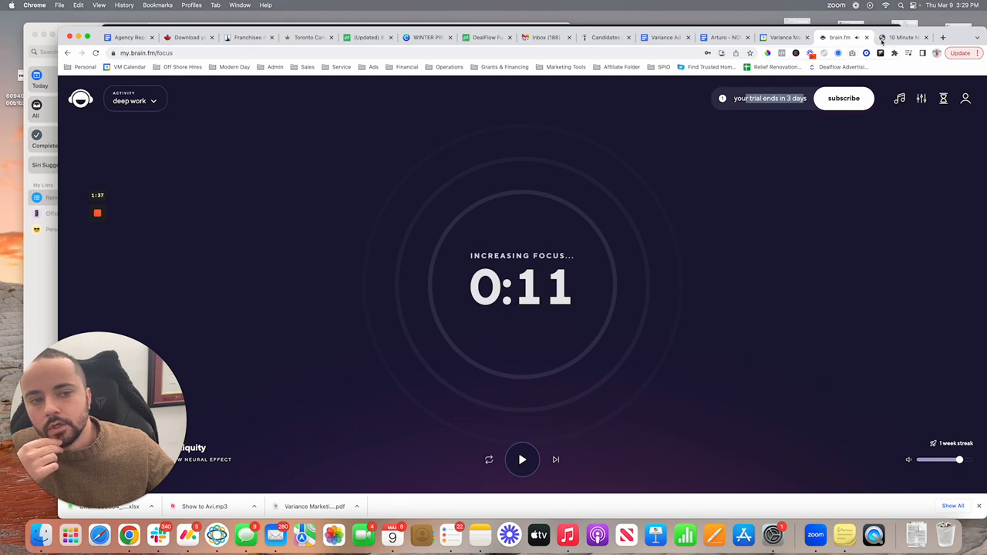
mouse_move(777, 142)
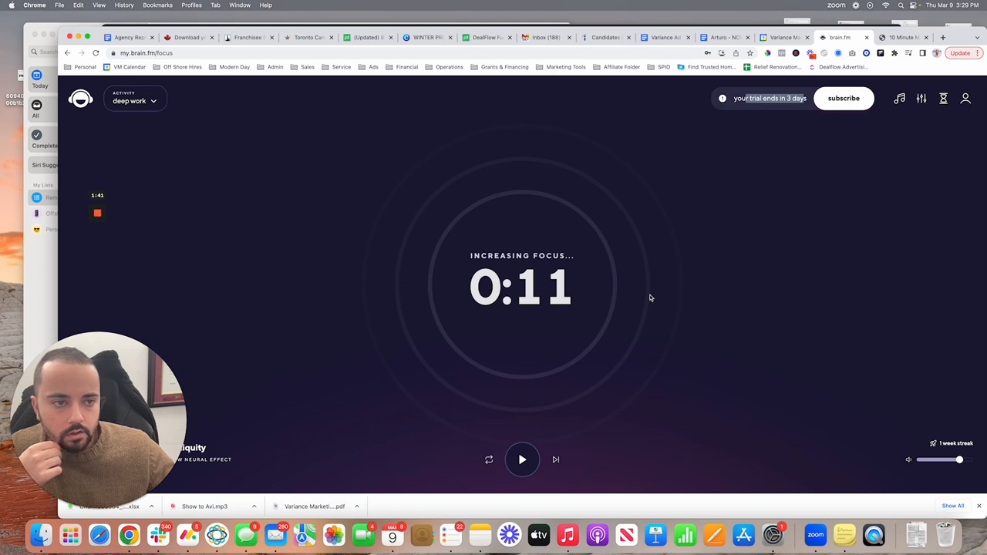
mouse_move(527, 429)
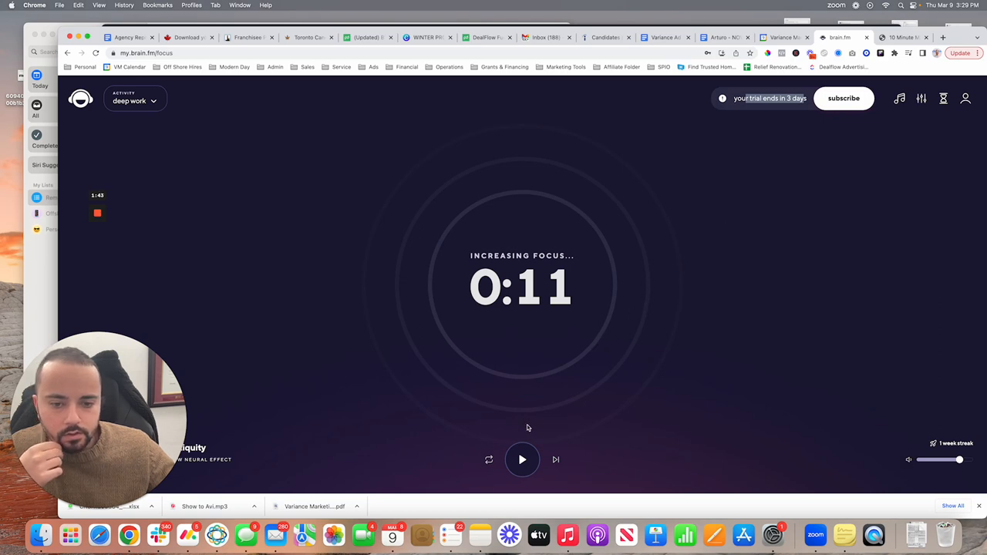